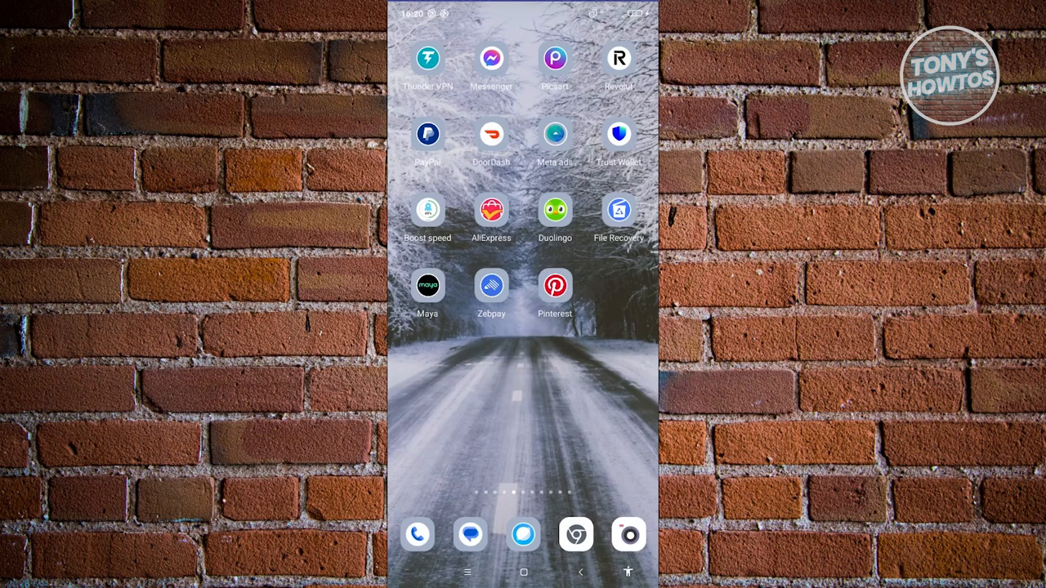
Launch Settings from the home screen and enter its Additional settings section
left_click(428, 134)
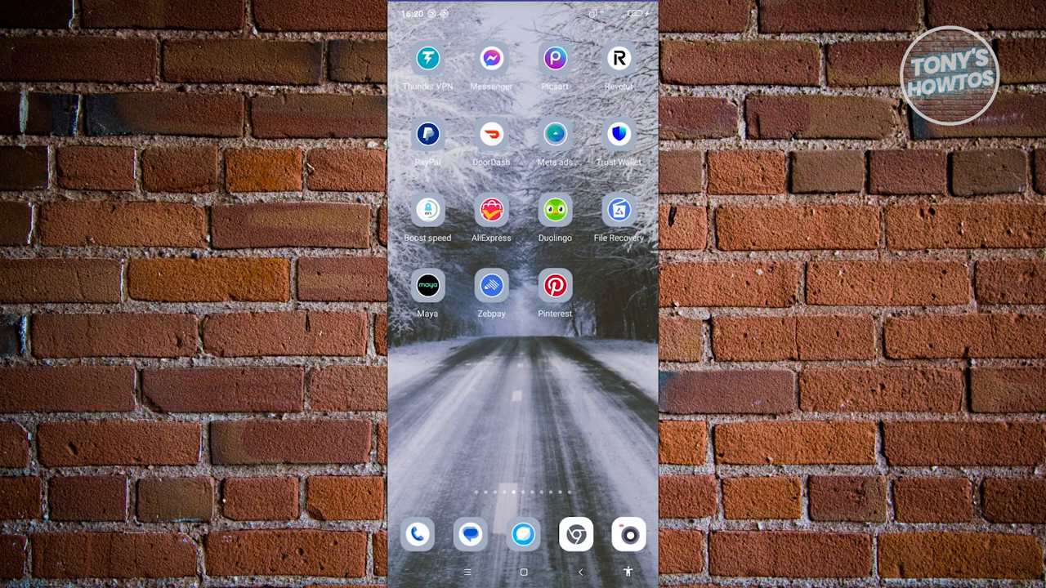
scroll("left", 3)
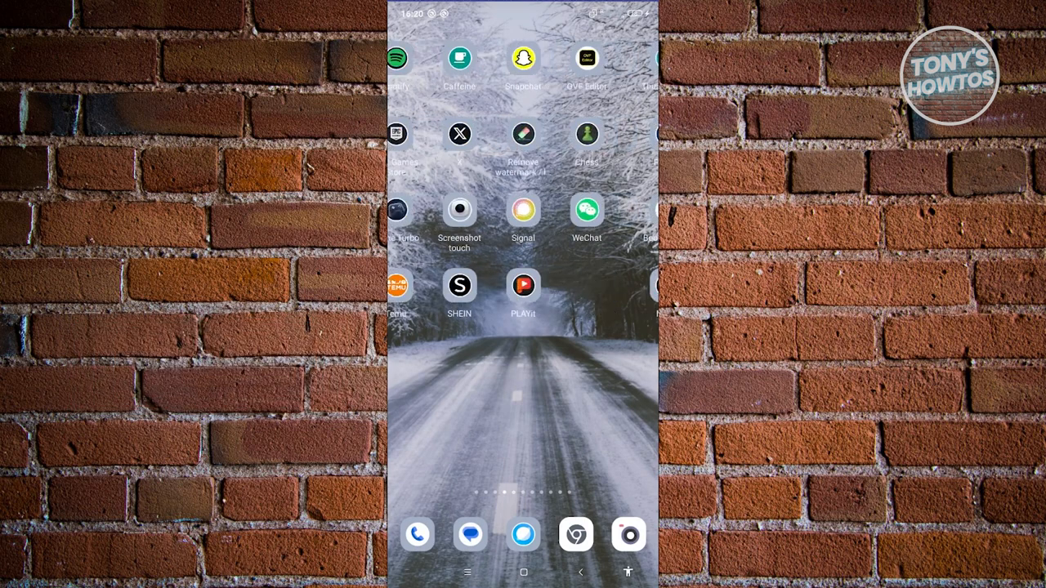
scroll("left", 3)
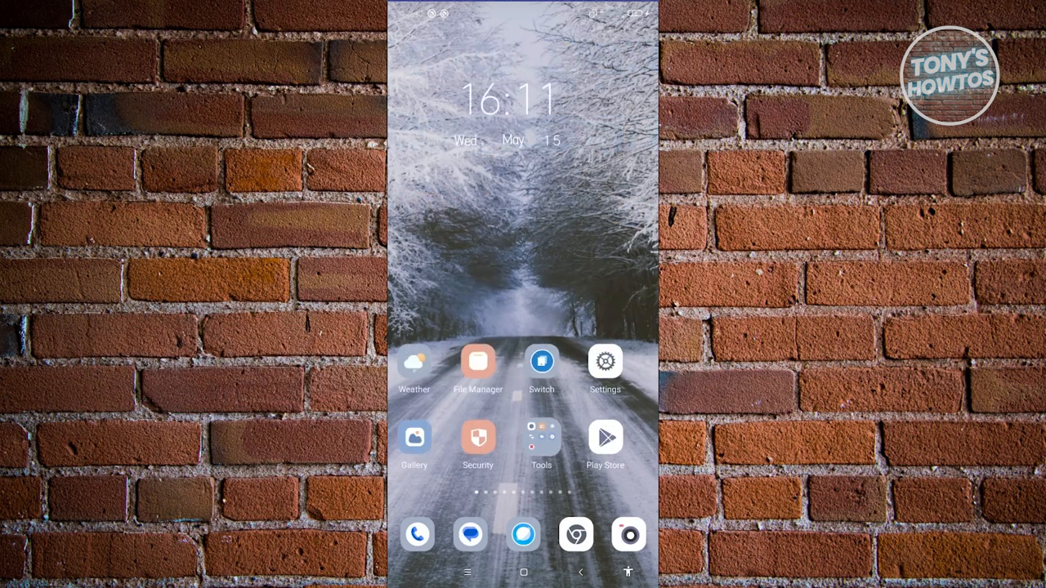
left_click(605, 363)
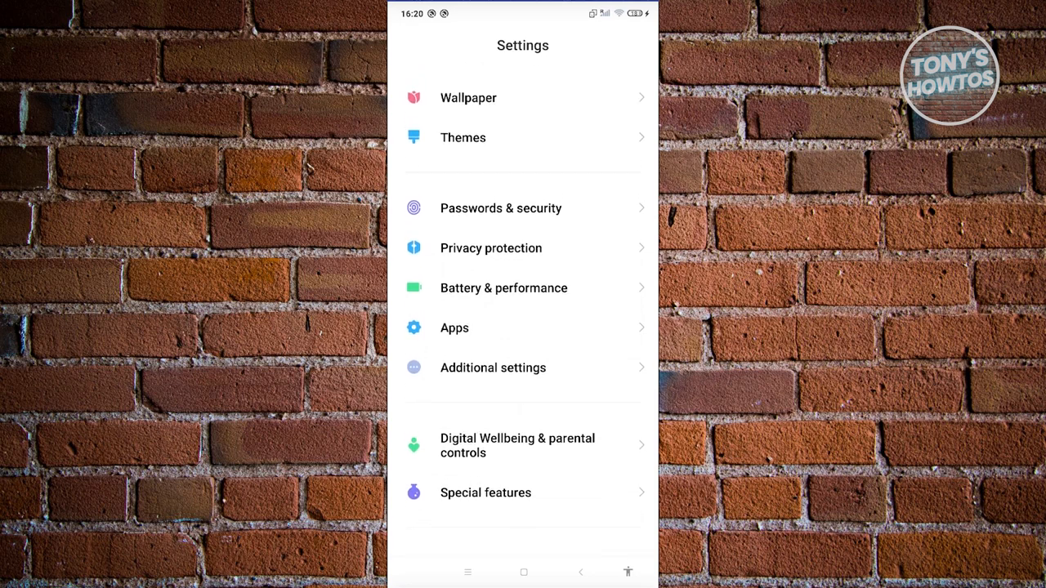
left_click(493, 366)
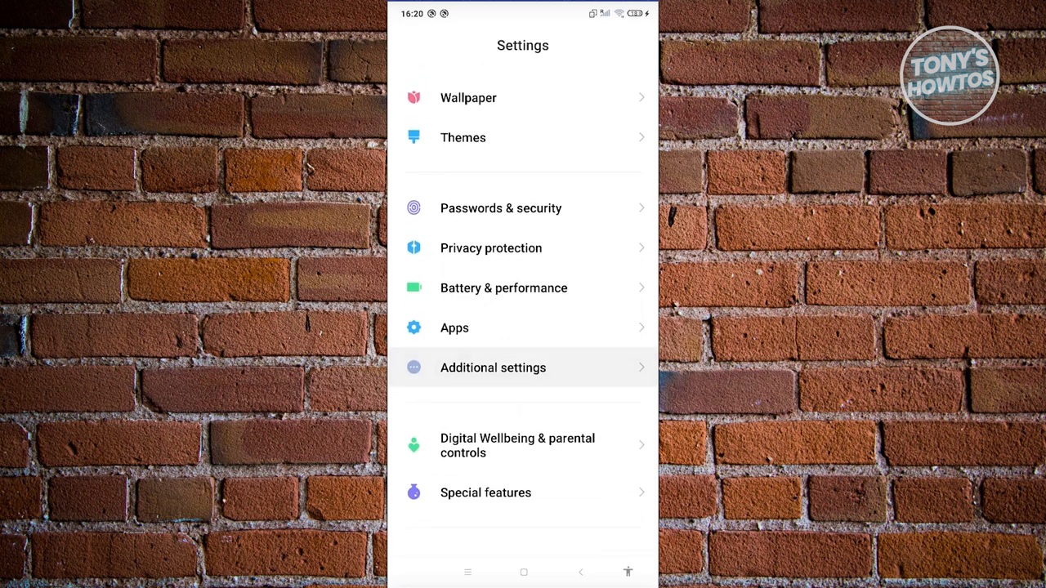
Go into Languages & input and show the Languages list
left_click(494, 366)
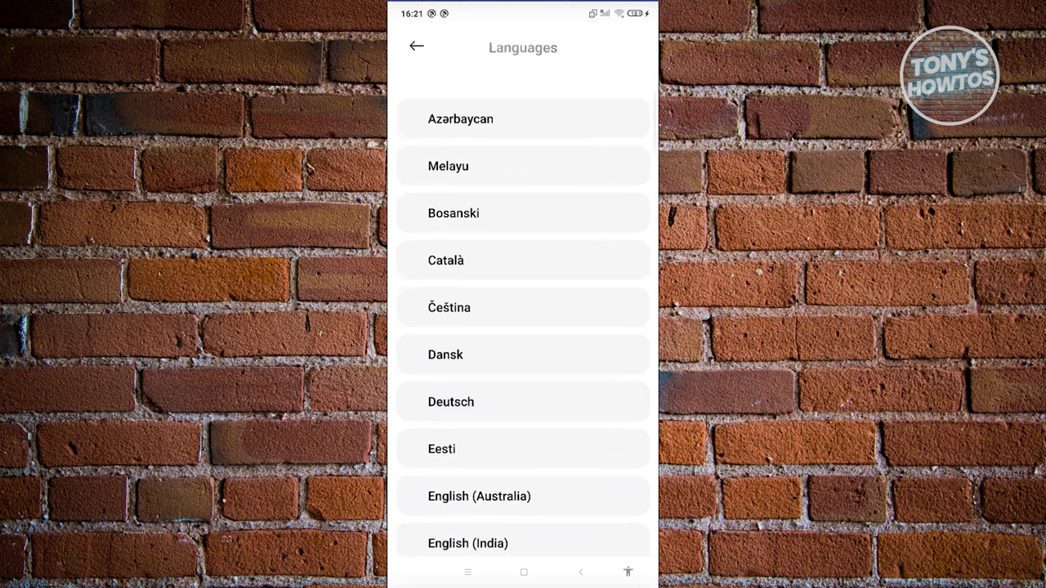
Select English (United Kingdom) as the device language and return to the home screen
scroll("up", 3)
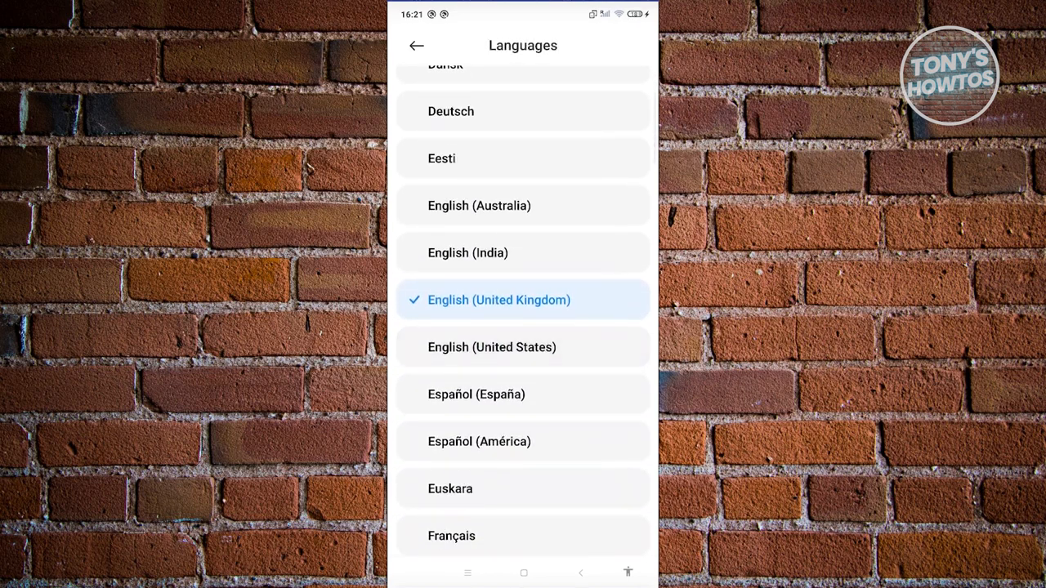
scroll("up", 3)
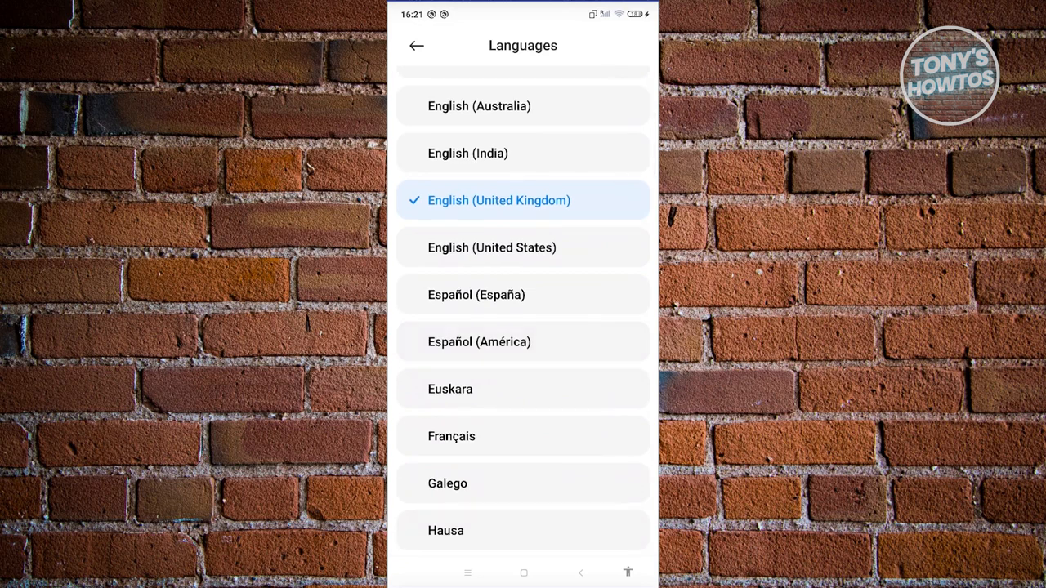
left_click(523, 572)
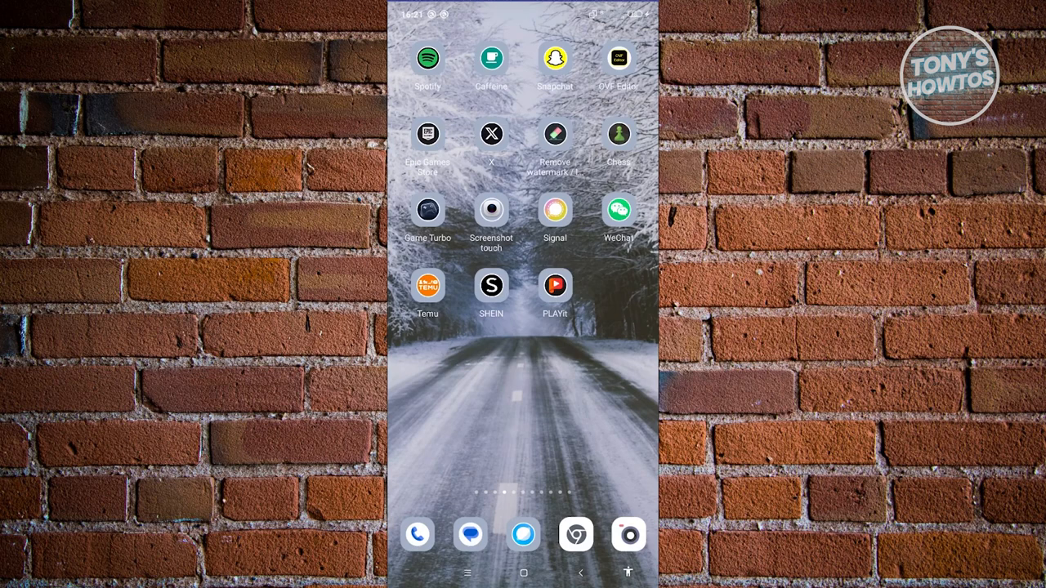
scroll("left", 3)
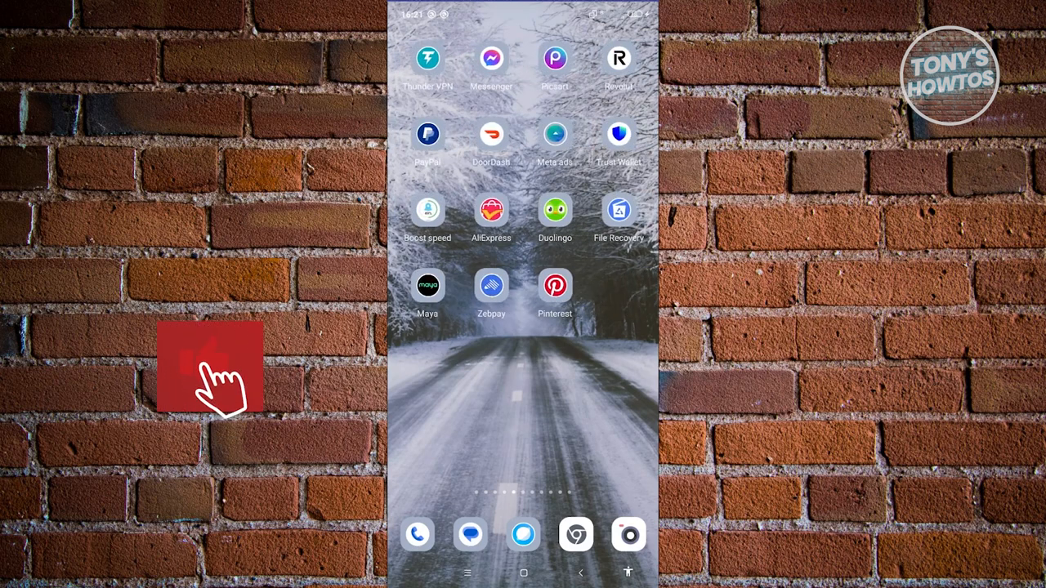